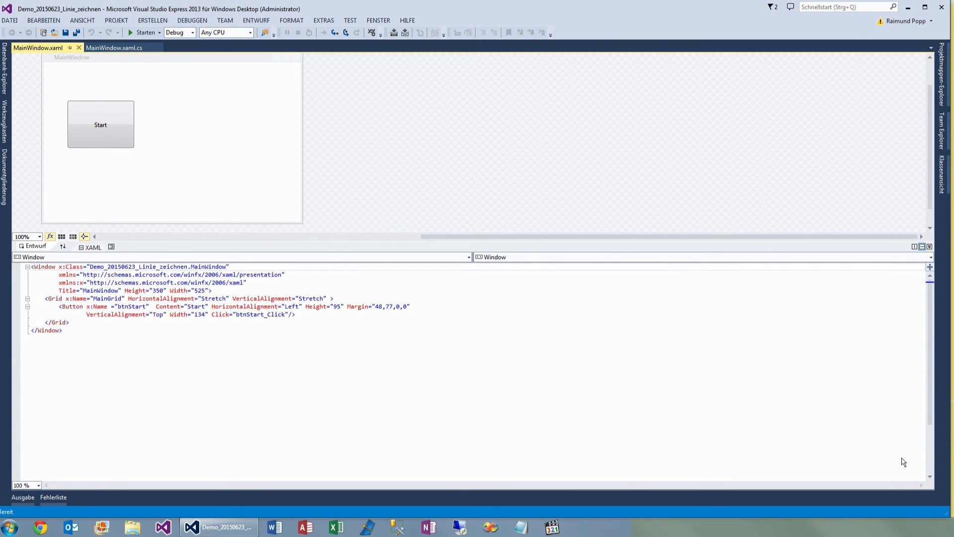
mouse_move(758, 459)
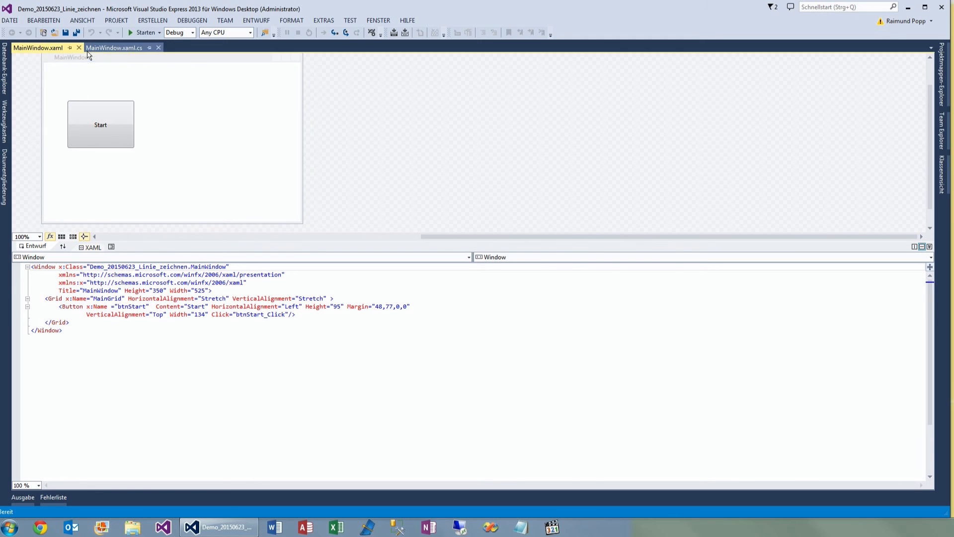
Navigate from the Start button's Click attribute in the markup to the btnStart_Click handler code.
click(100, 125)
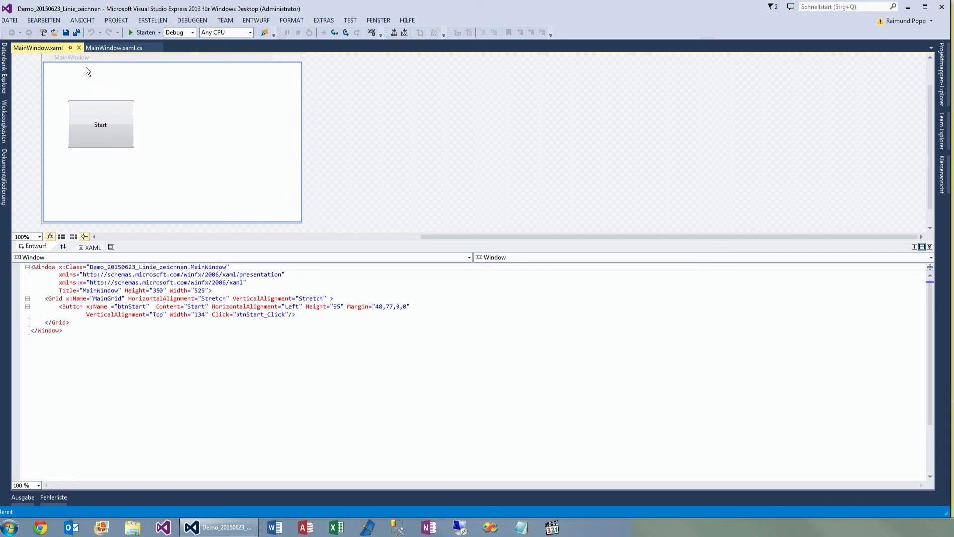
mouse_move(117, 81)
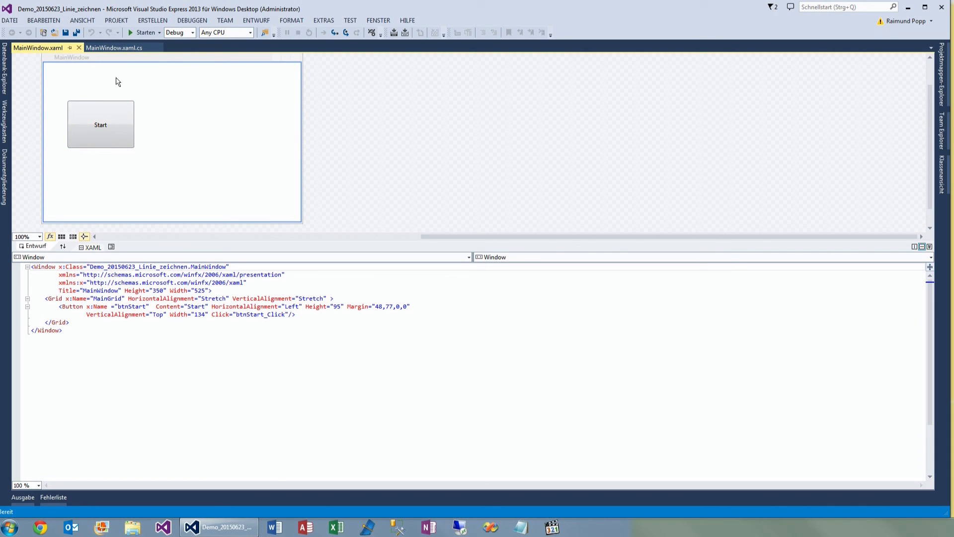
mouse_move(59, 311)
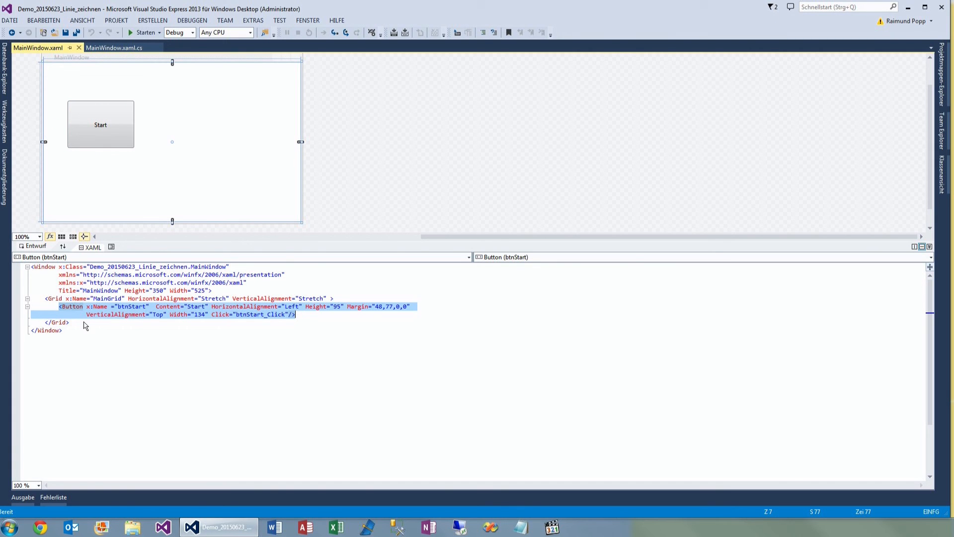
mouse_move(270, 329)
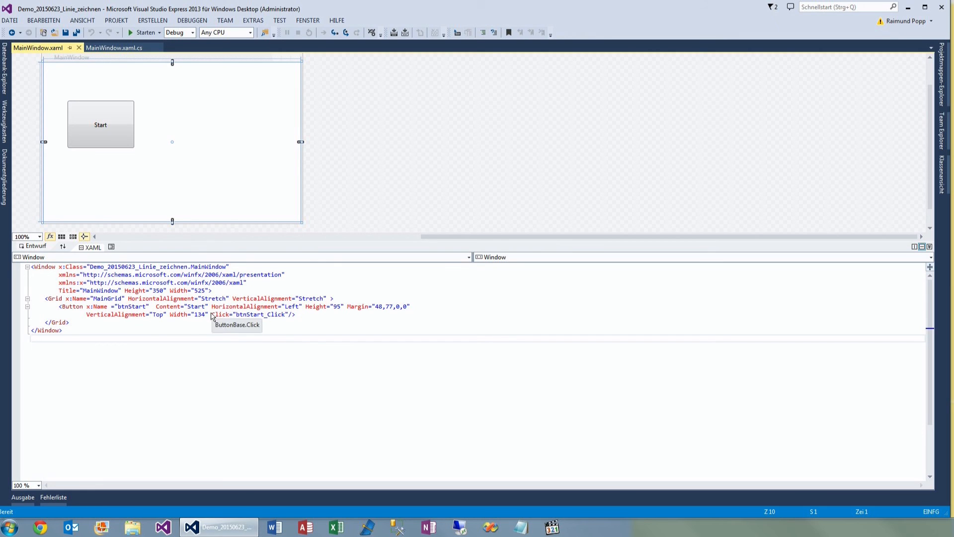
click(247, 314)
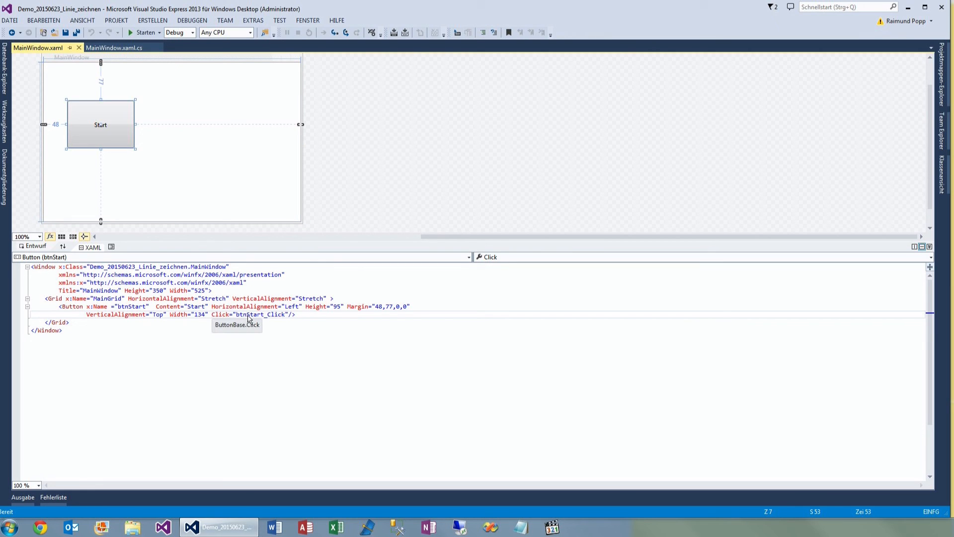
right_click(249, 314)
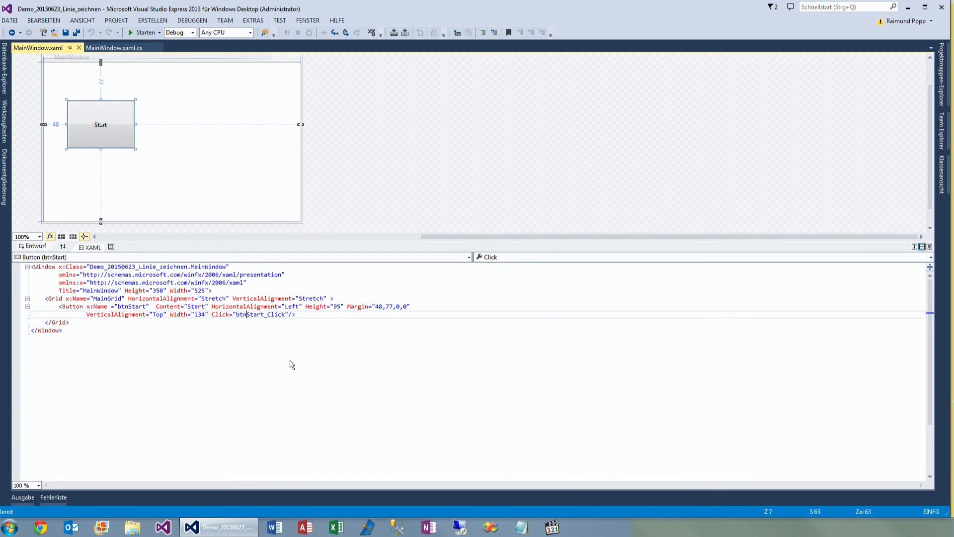
click(114, 48)
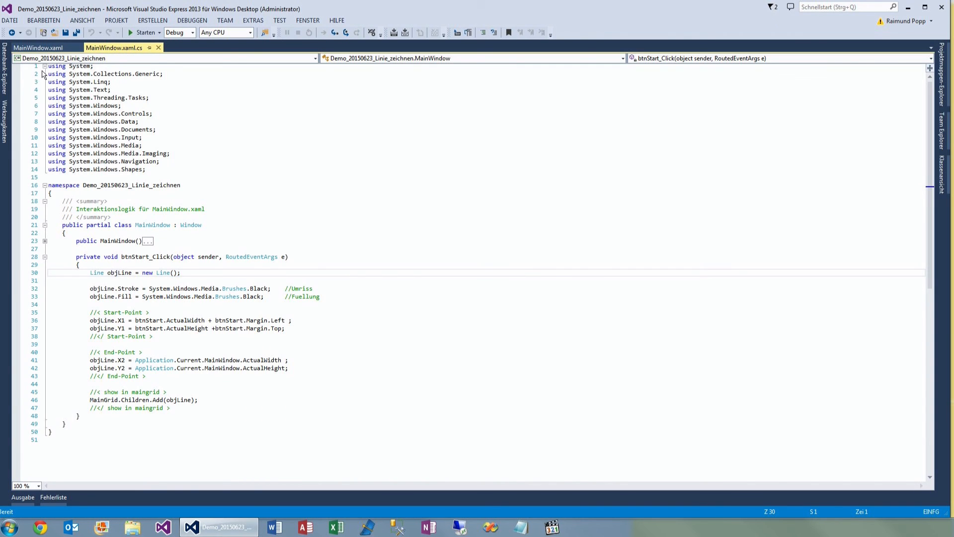
click(45, 65)
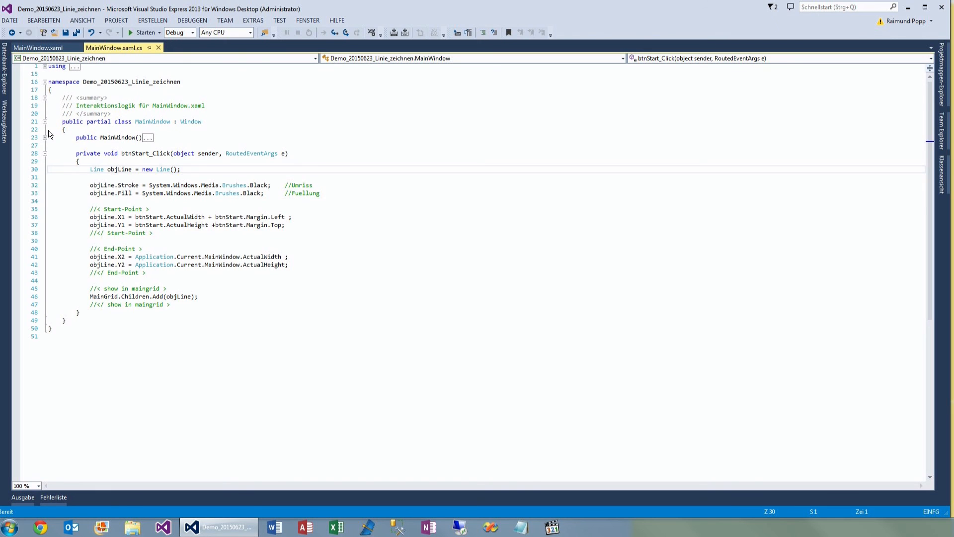
Inspect the handler: objLine uses, Fill and Stroke, and the ActualWidth/ActualHeight end-point coordinates.
double_click(145, 153)
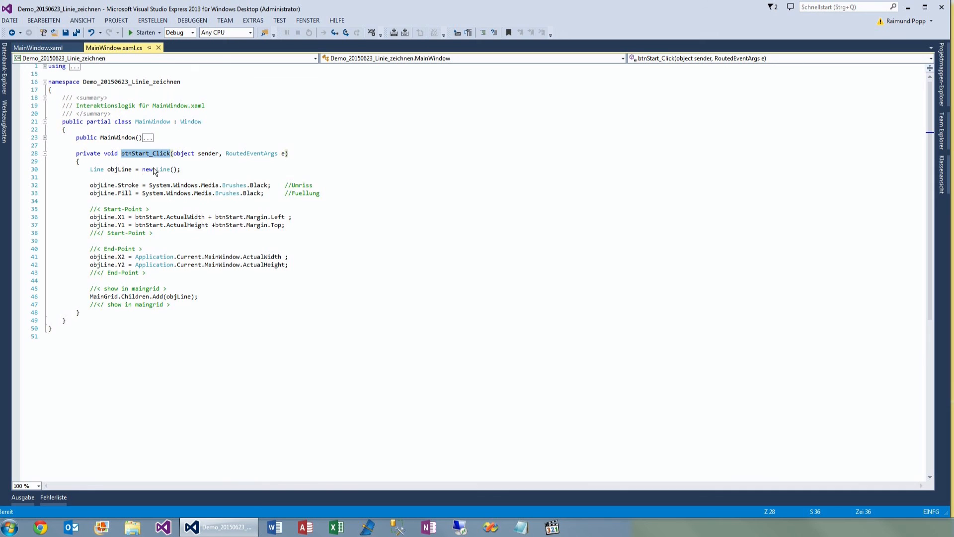
mouse_move(158, 169)
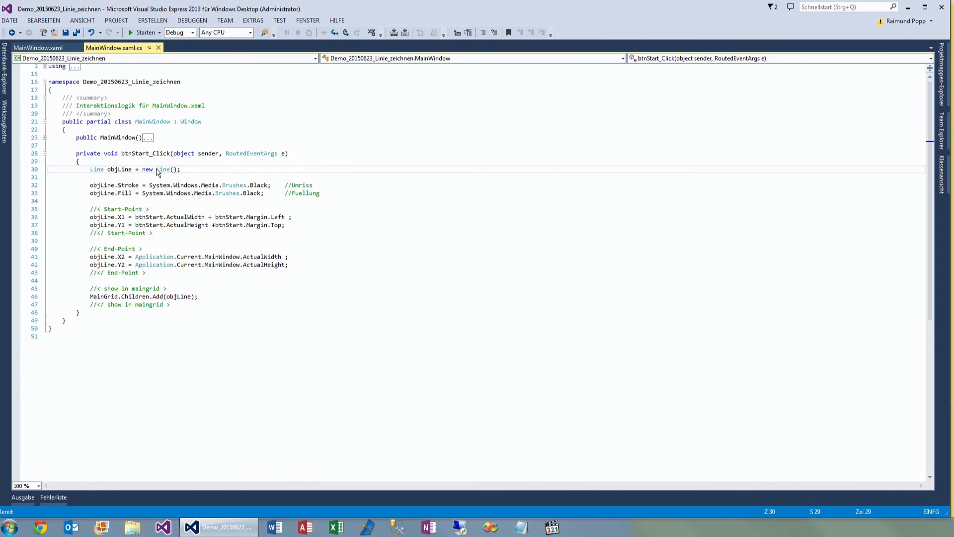
double_click(119, 169)
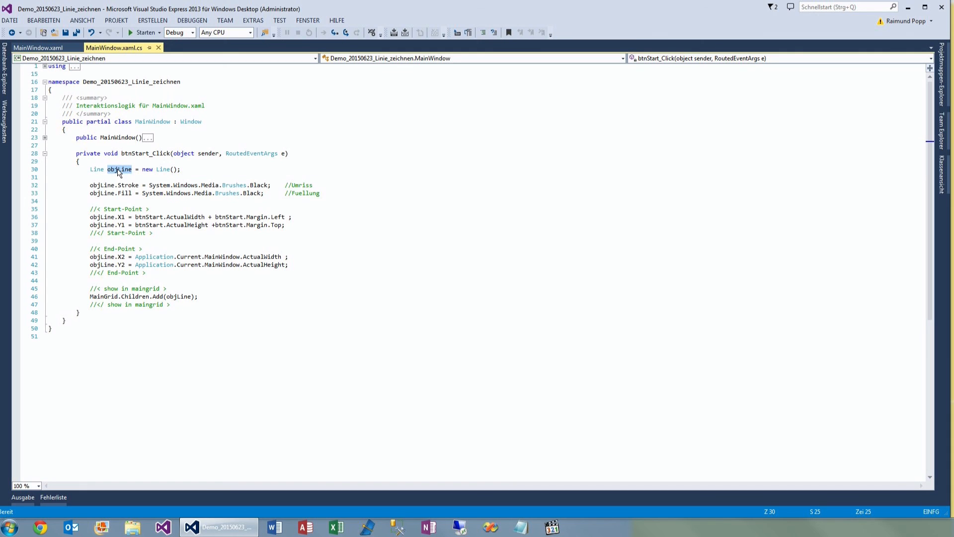
double_click(119, 169)
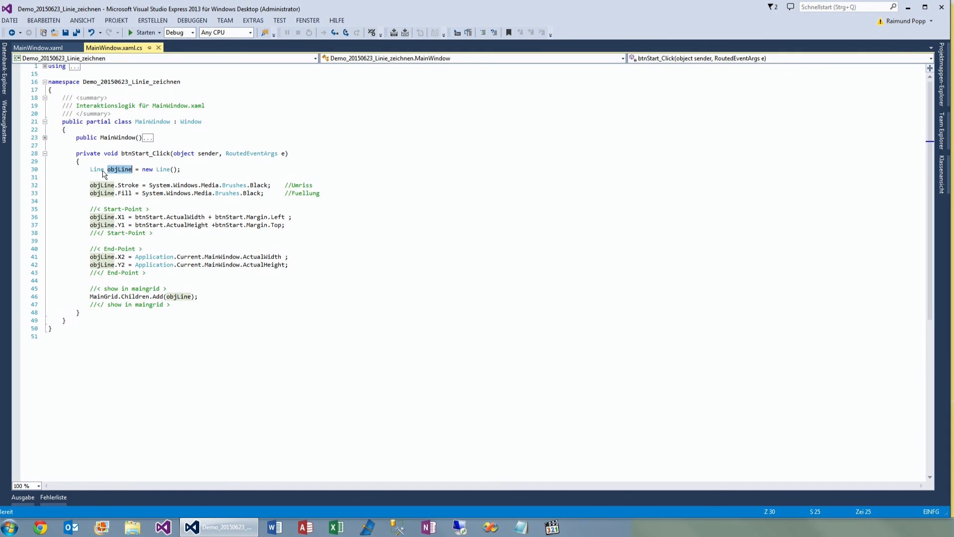
mouse_move(117, 180)
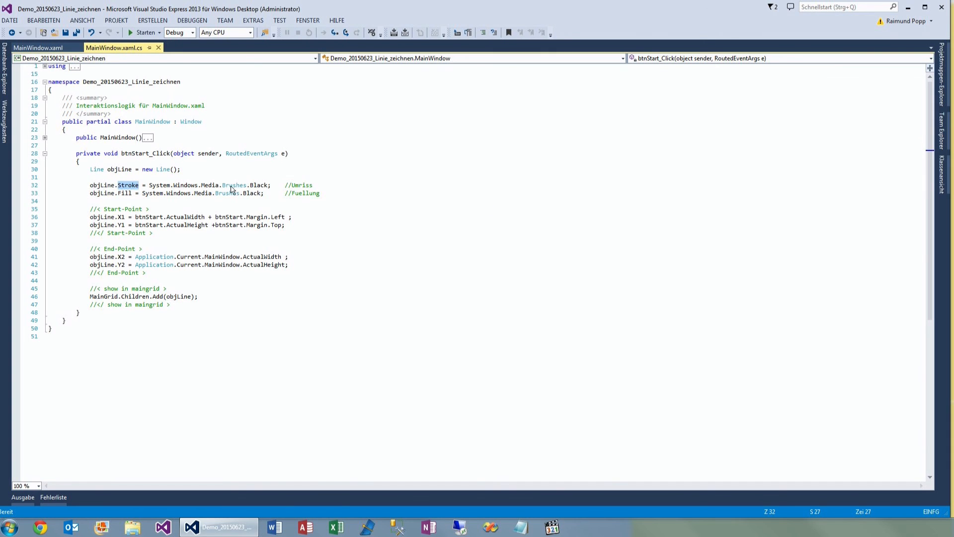
mouse_move(213, 183)
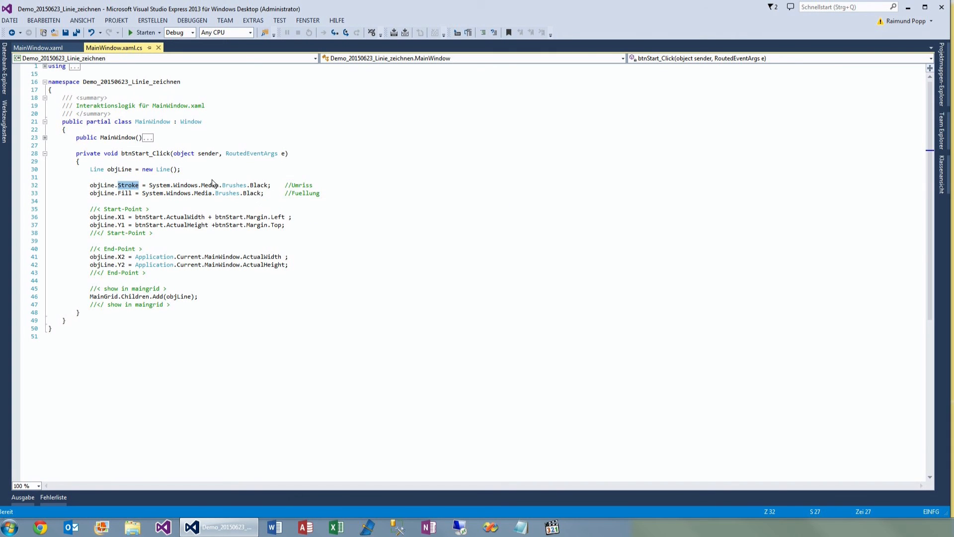
mouse_move(151, 202)
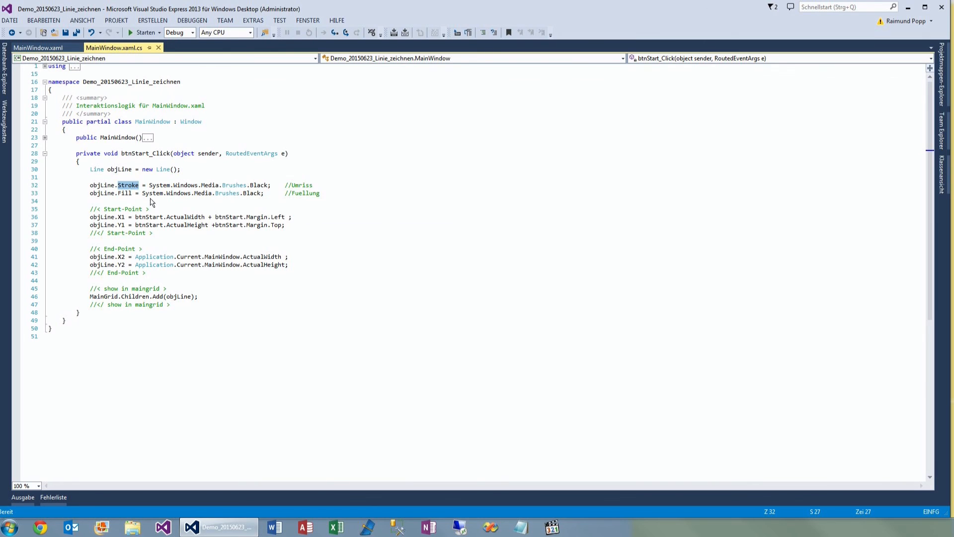
double_click(125, 193)
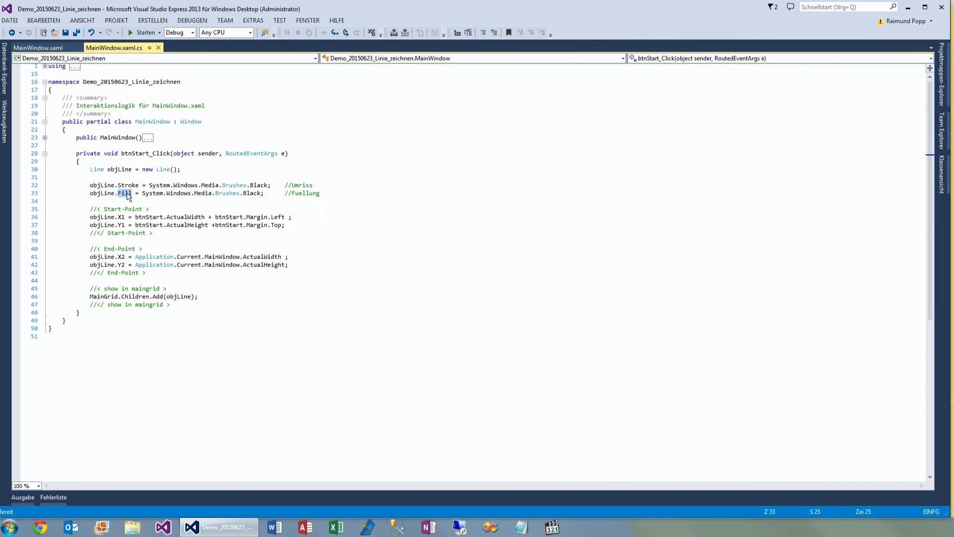
double_click(124, 193)
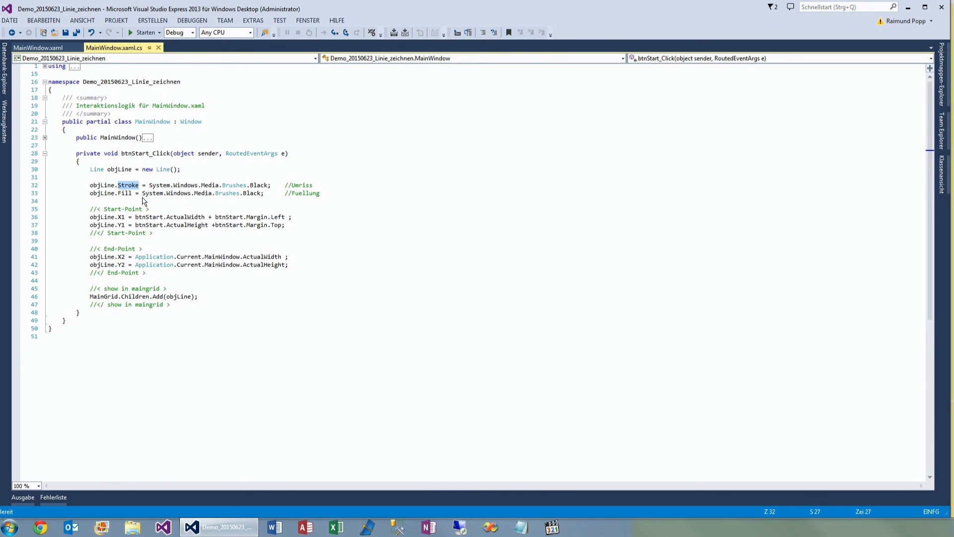
mouse_move(129, 243)
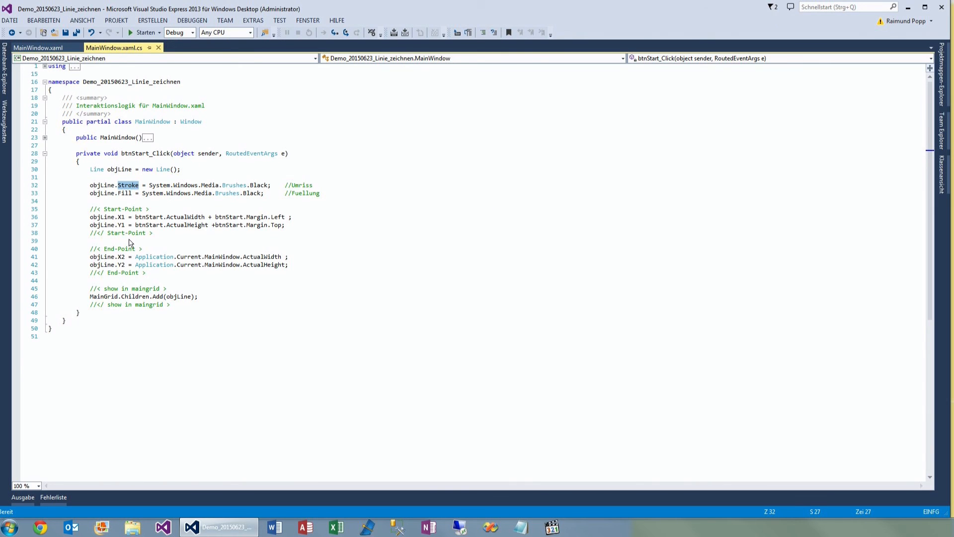
mouse_move(126, 237)
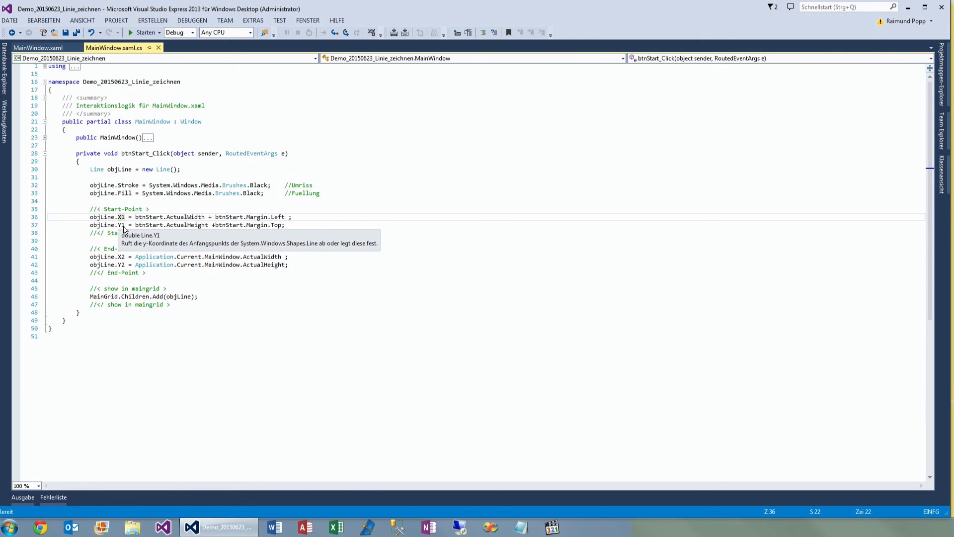
mouse_move(121, 226)
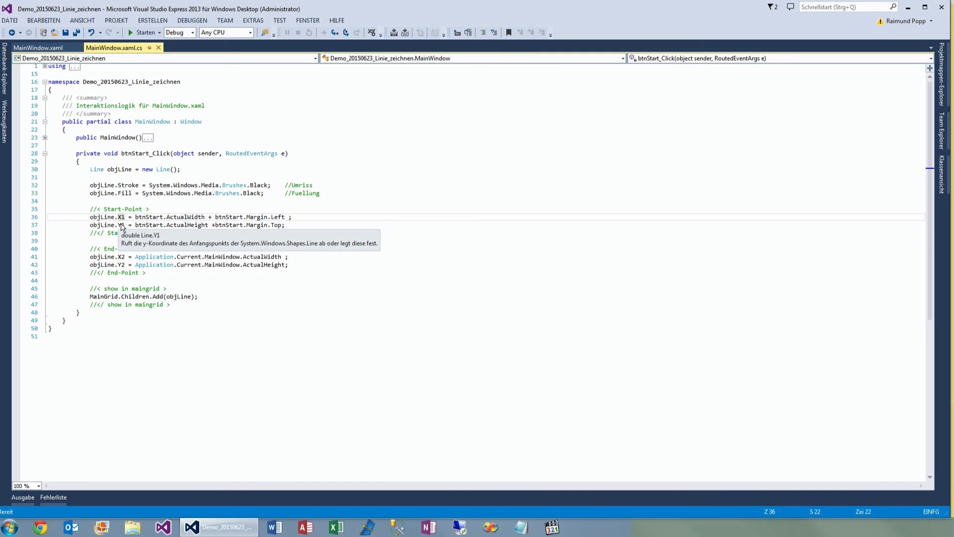
mouse_move(144, 278)
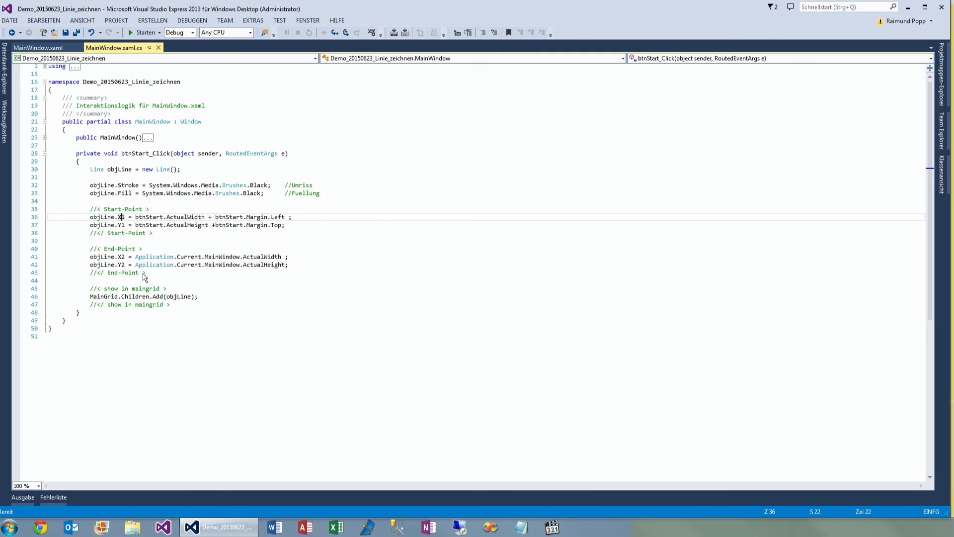
mouse_move(173, 222)
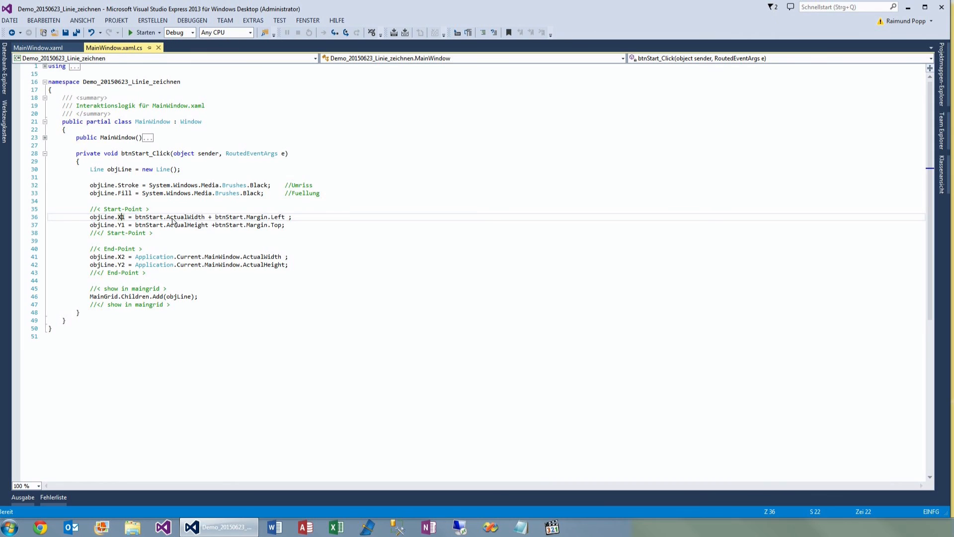
mouse_move(193, 224)
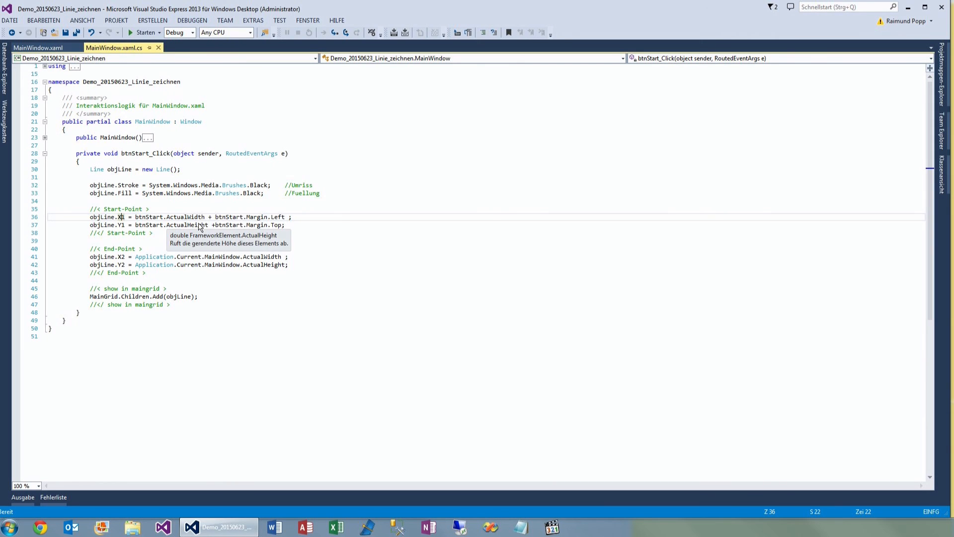
double_click(185, 217)
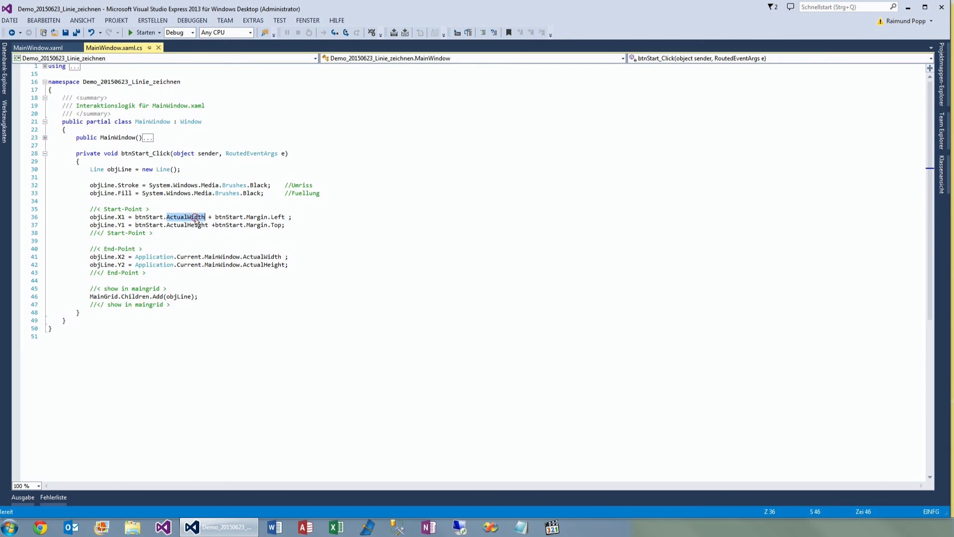
mouse_move(278, 218)
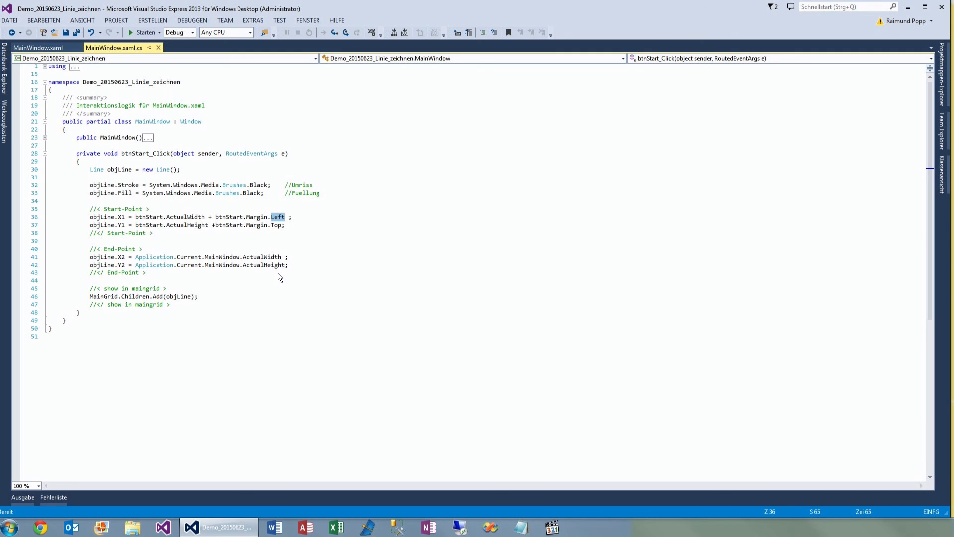
mouse_move(120, 256)
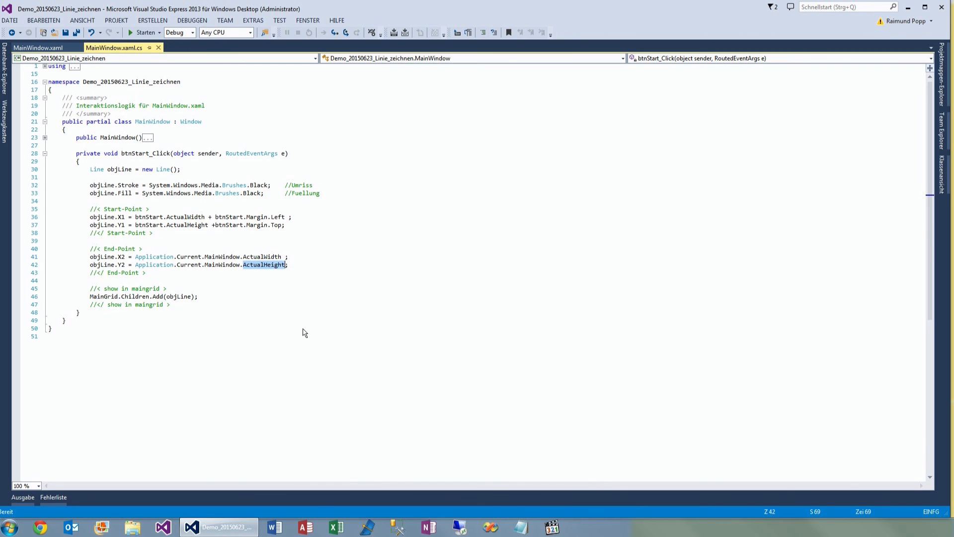
double_click(188, 225)
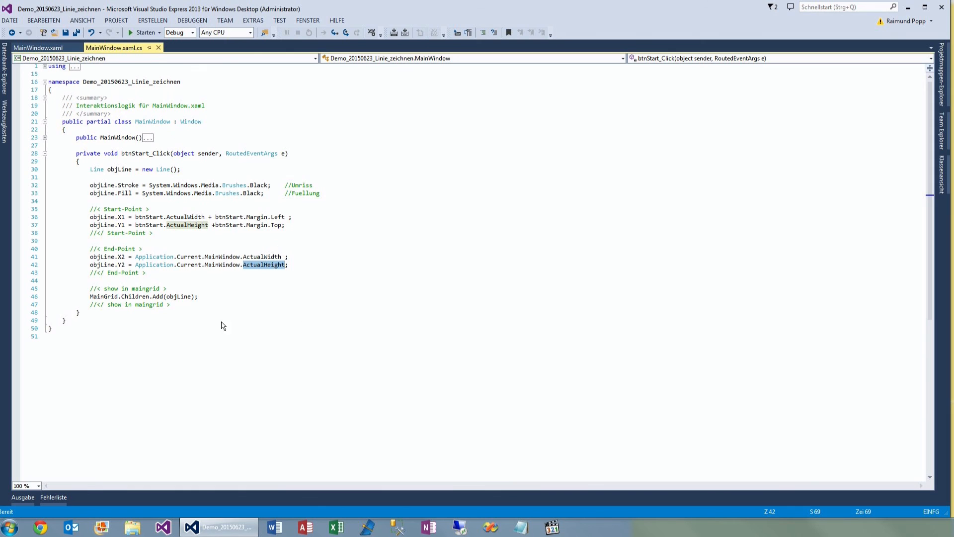
mouse_move(136, 298)
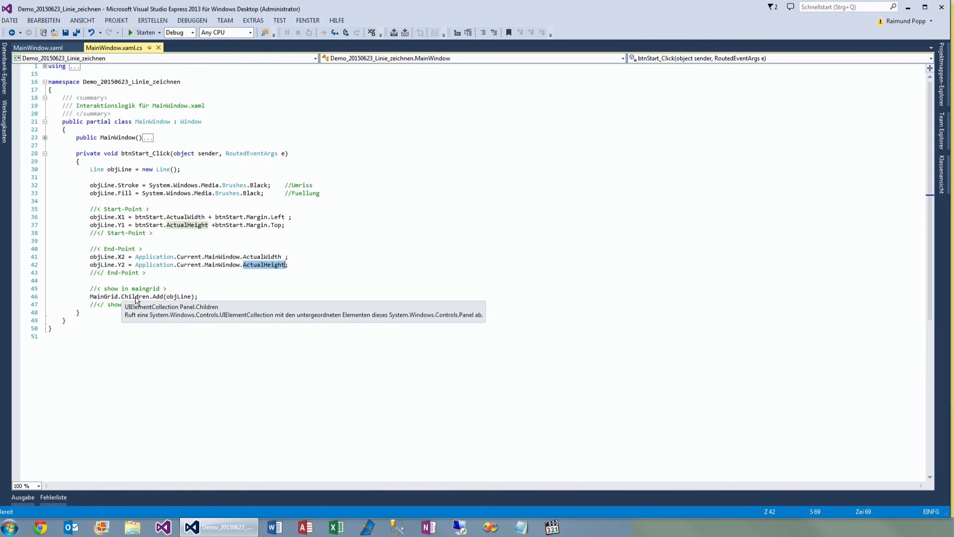
mouse_move(135, 272)
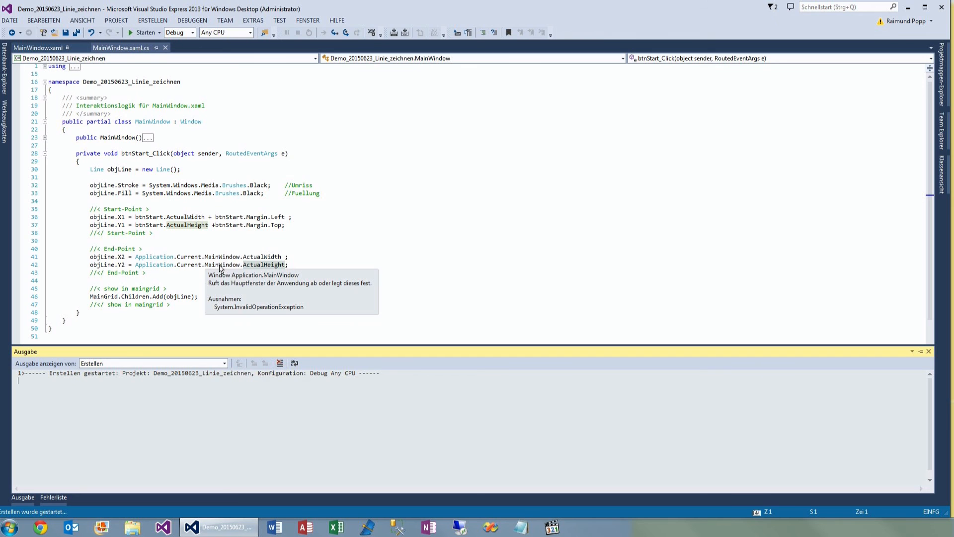
Run the app, draw a line with Start, resize the window taller then shorter, and close it.
click(145, 32)
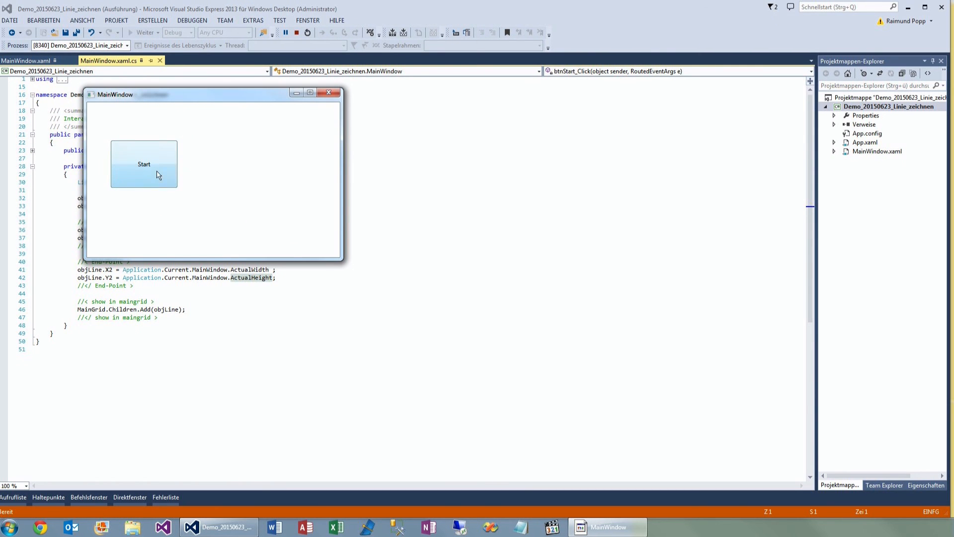
click(144, 164)
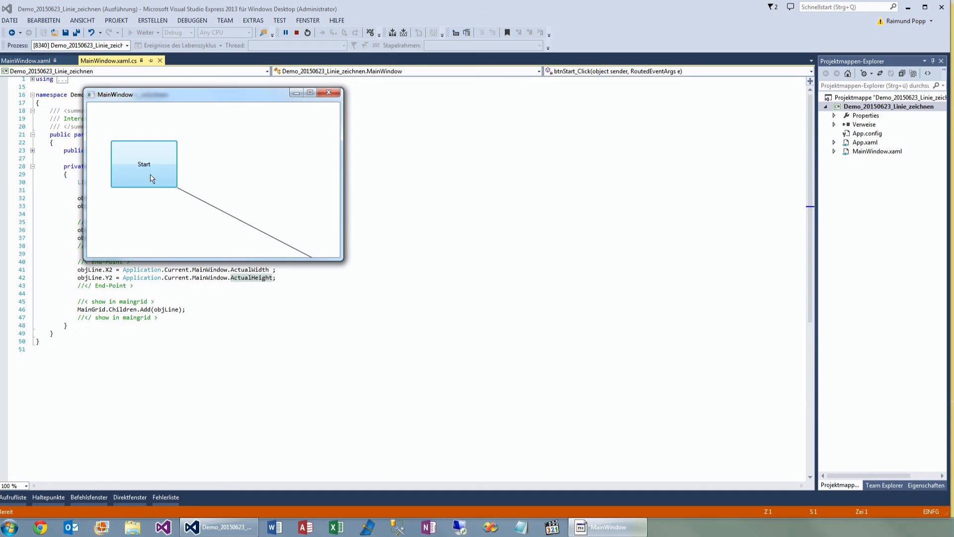
drag(342, 262, 364, 311)
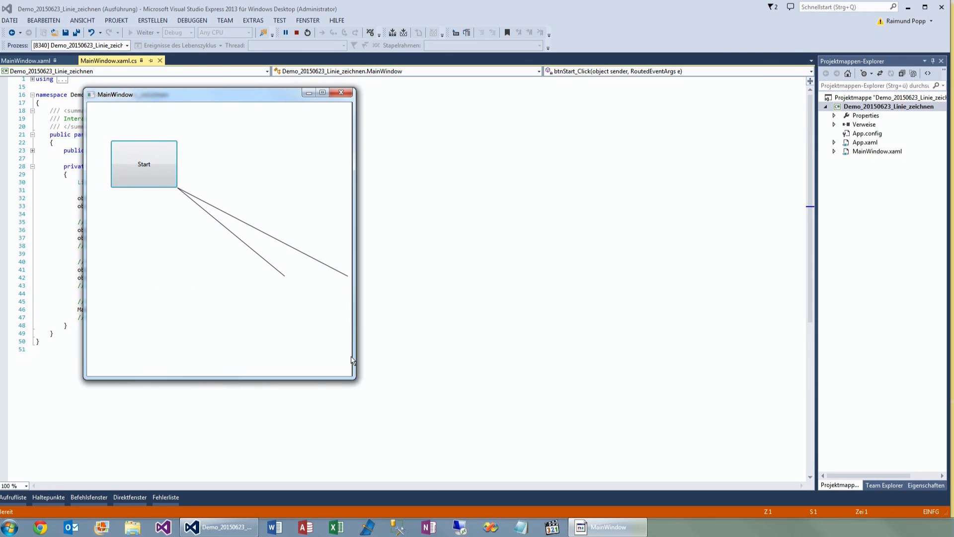
drag(353, 381, 346, 329)
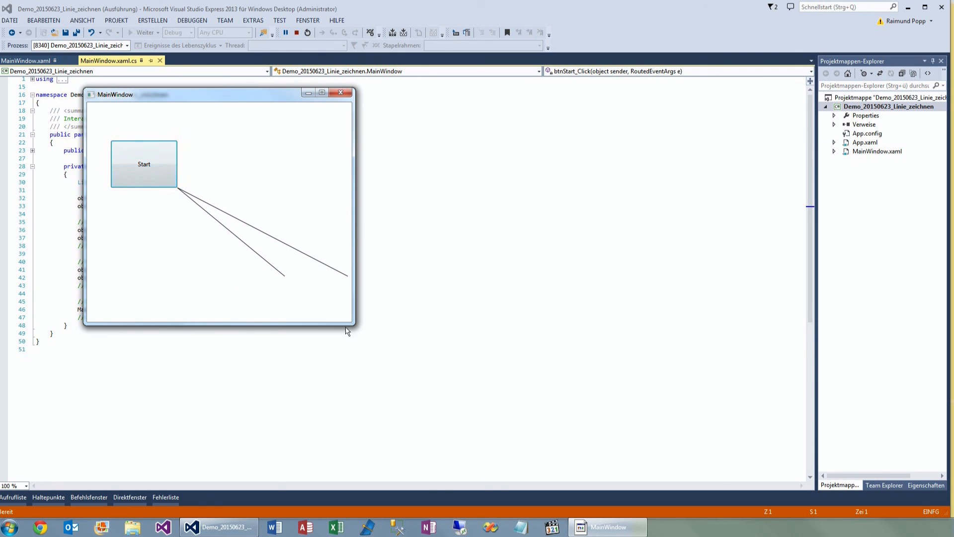
mouse_move(328, 121)
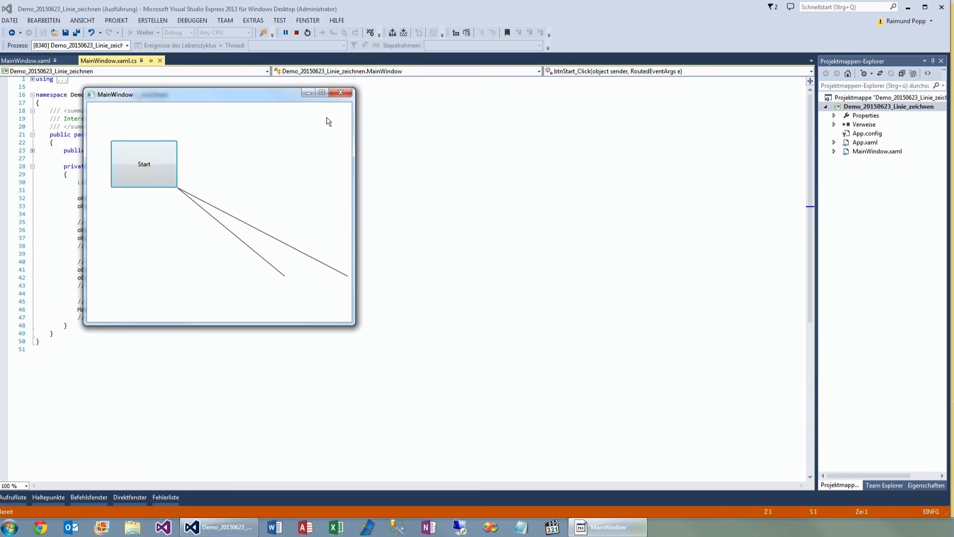
mouse_move(341, 93)
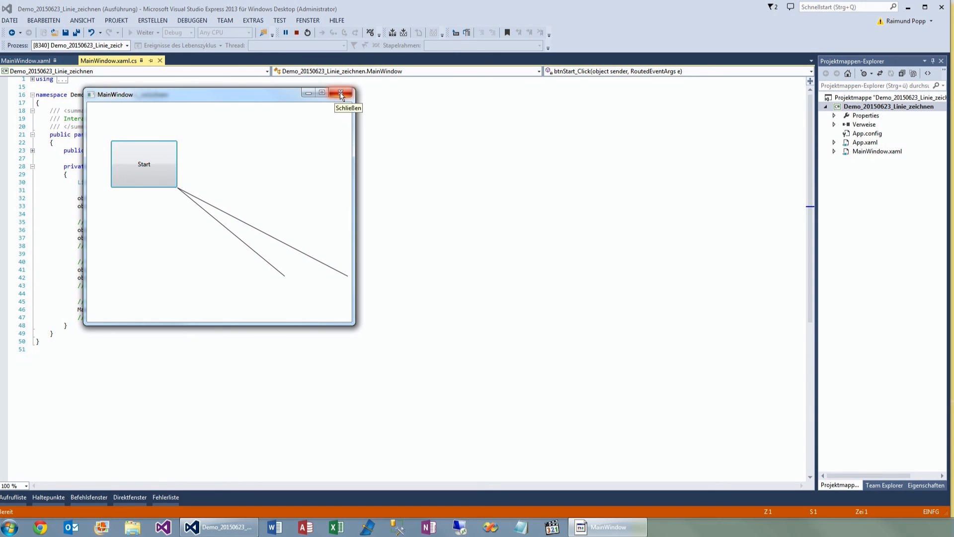
click(341, 95)
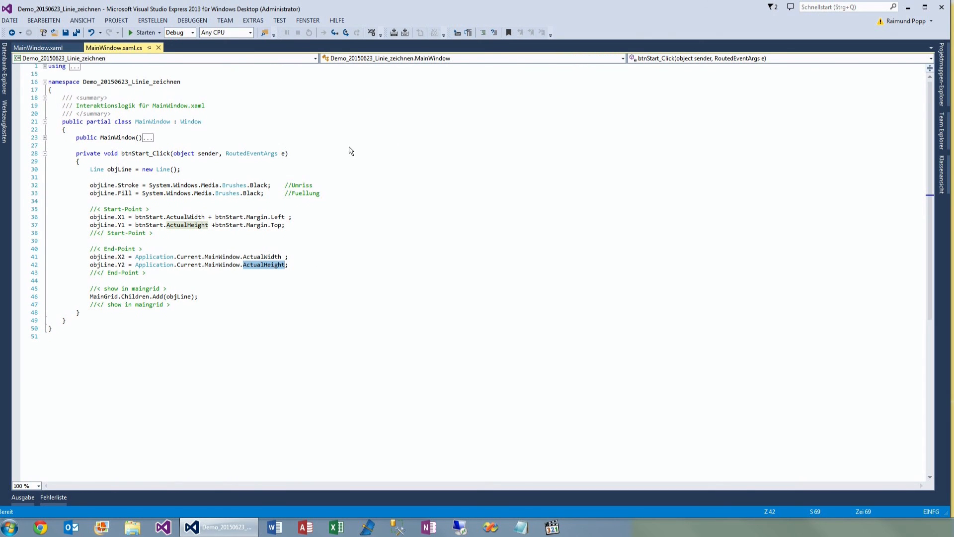